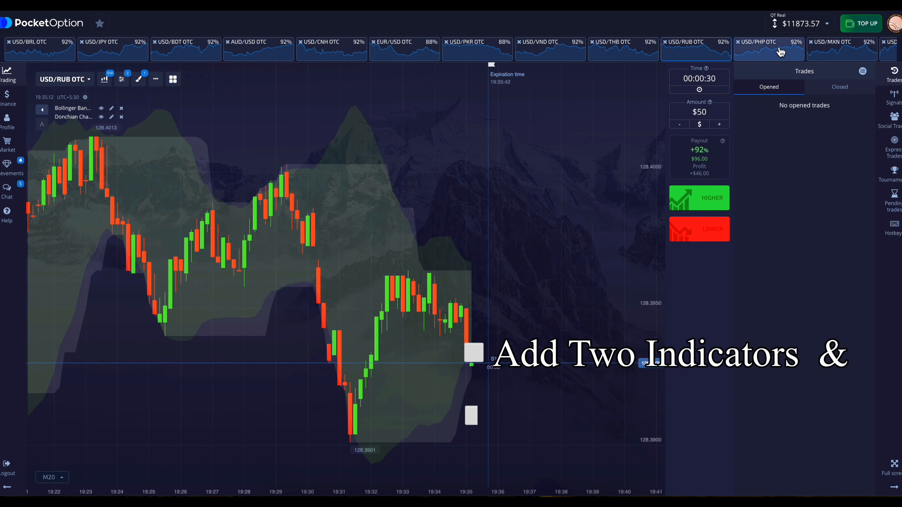
Step: Switch via USD/PHP OTC to USD/IDR OTC and place $50, 30-second LOWER trades that win $96
click(768, 49)
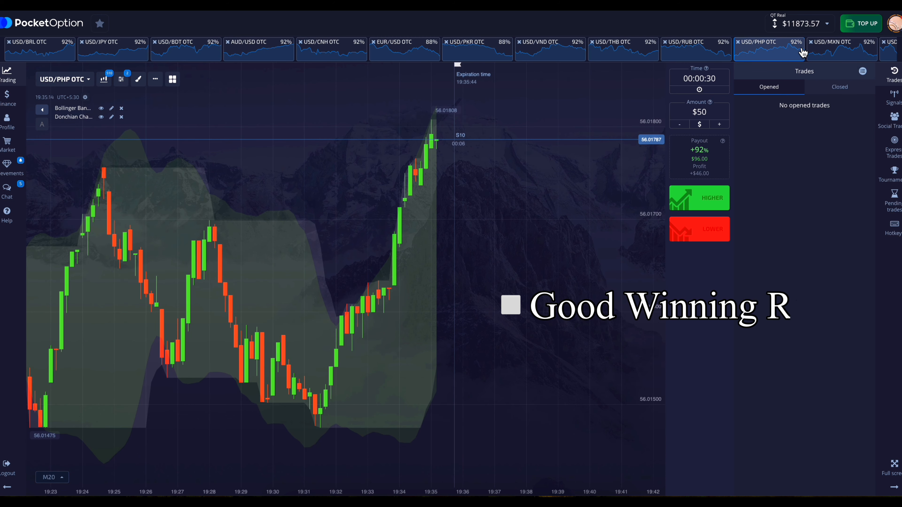
click(840, 49)
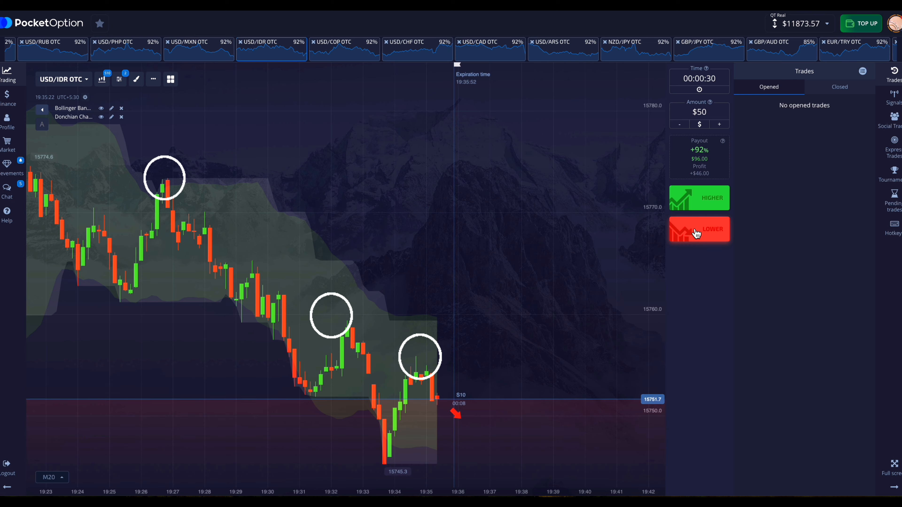
click(697, 233)
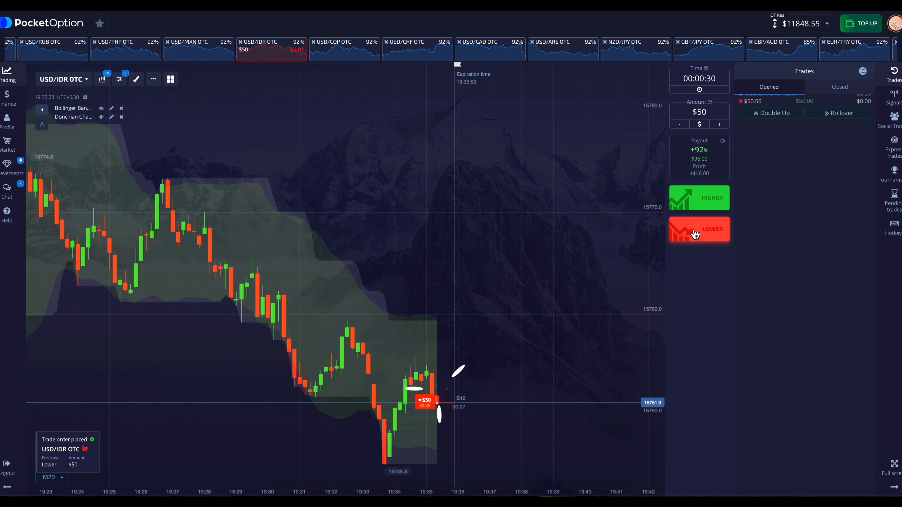
click(697, 229)
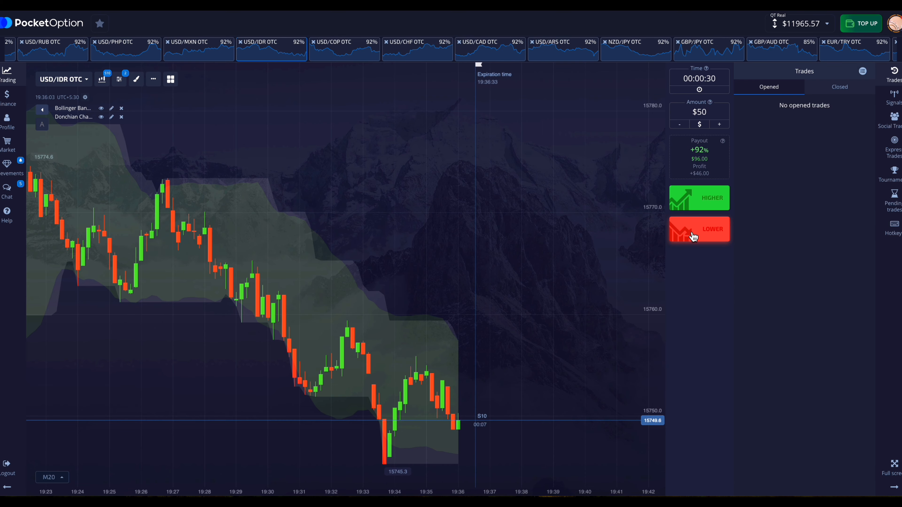
click(699, 229)
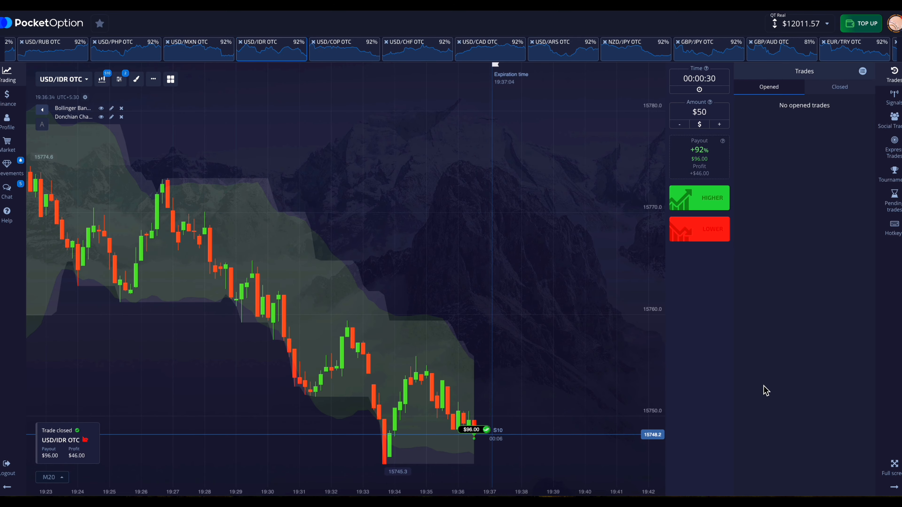
Step: Place winning HIGHER trades on USD/CAD OTC, lifting the balance to $12149.57, then show GBP/JPY OTC
click(488, 48)
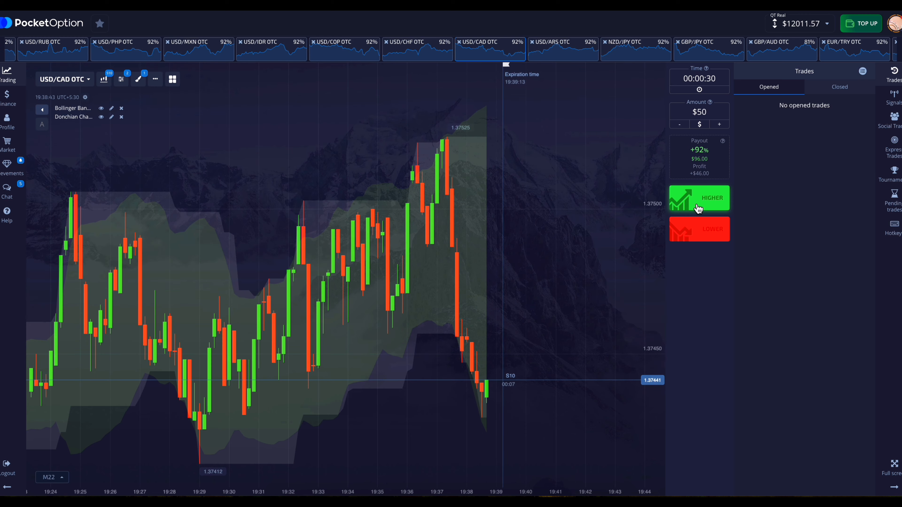
click(699, 198)
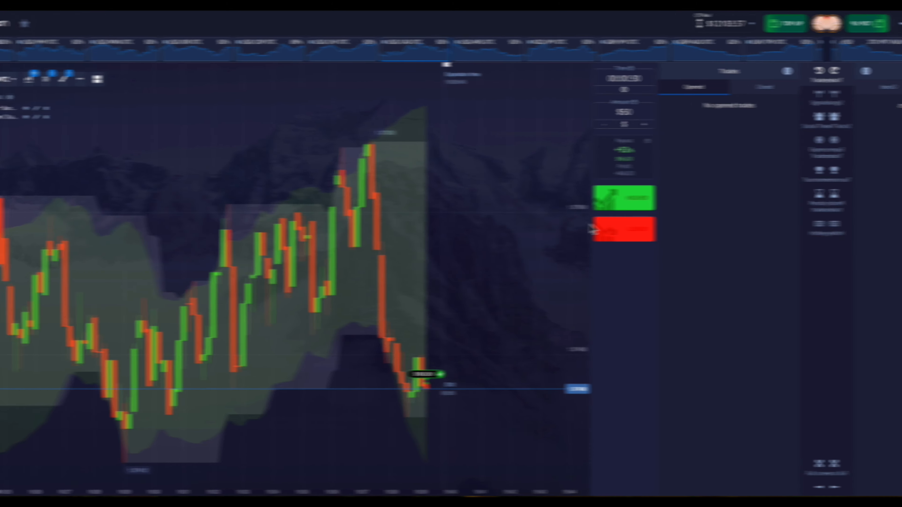
click(691, 203)
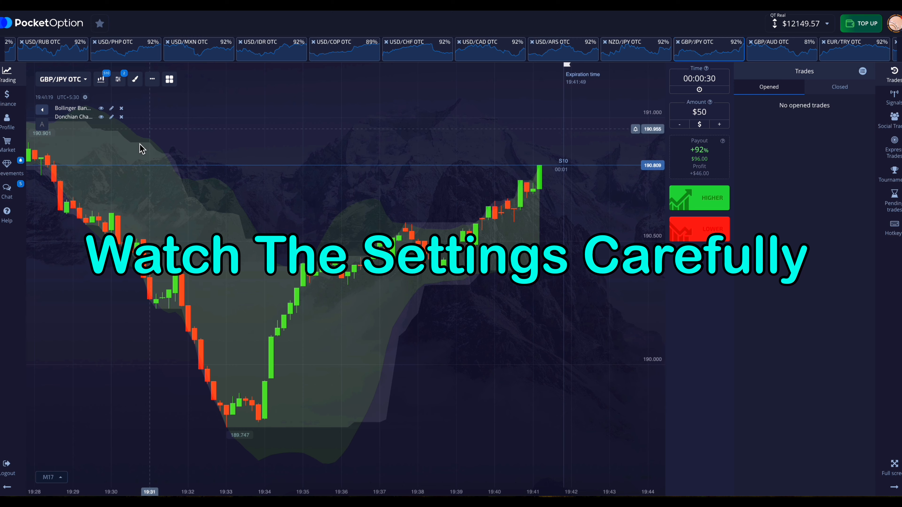
click(101, 79)
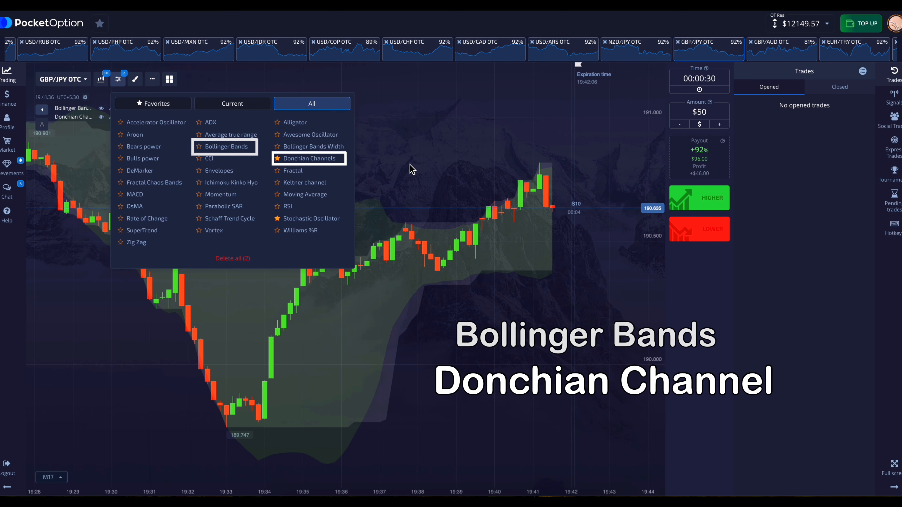
click(411, 172)
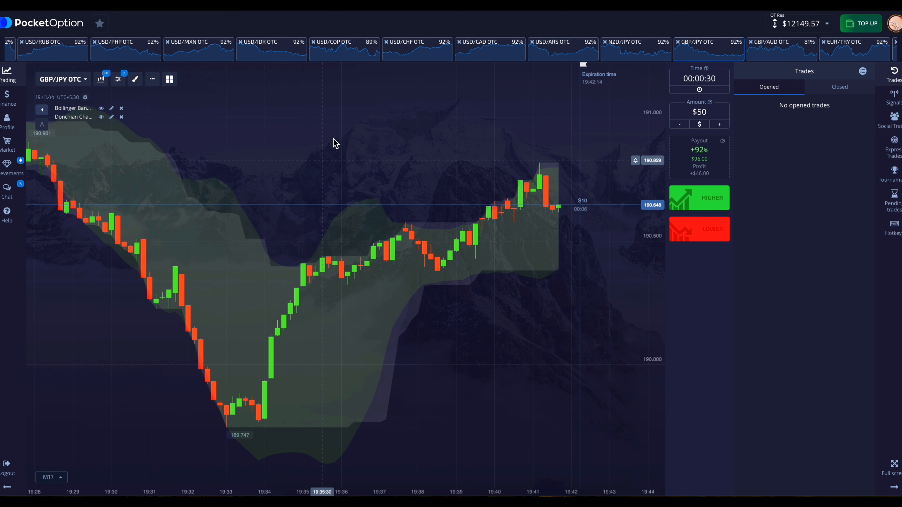
Step: Save Bollinger Bands with period 20, deviation 2 and only the green background fill enabled
click(111, 108)
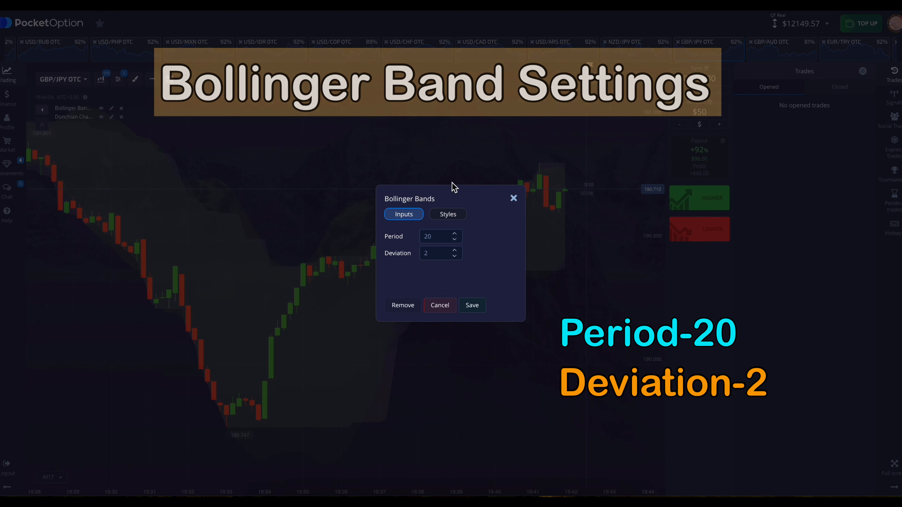
click(448, 214)
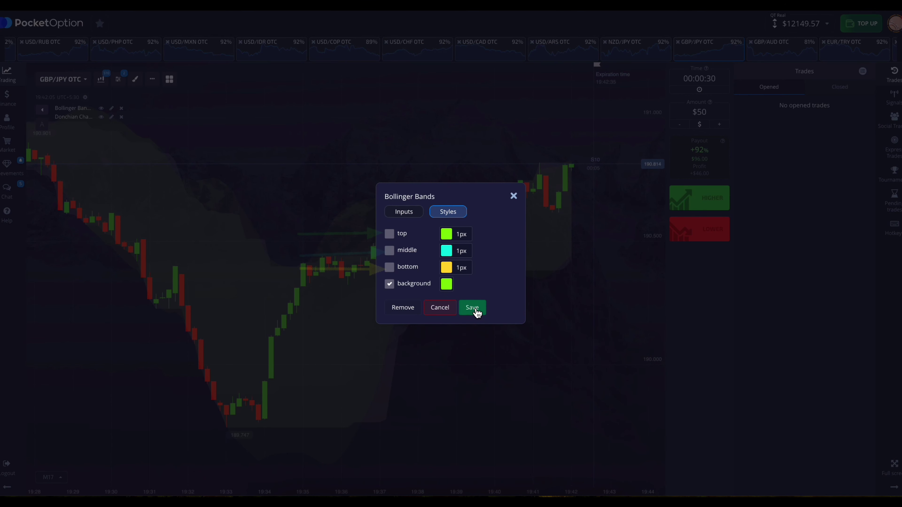
click(472, 308)
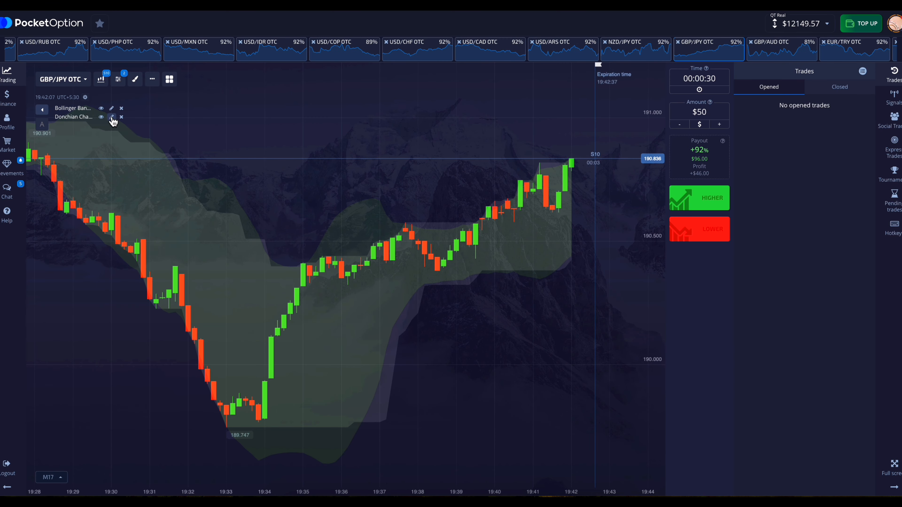
Step: Save the Donchian Channel with period 20 and only a white background fill, no lines
click(112, 117)
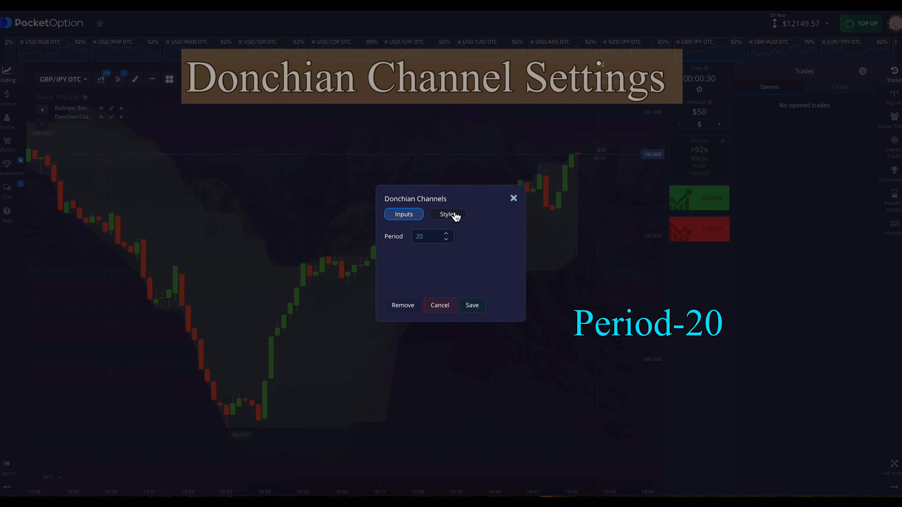
click(448, 215)
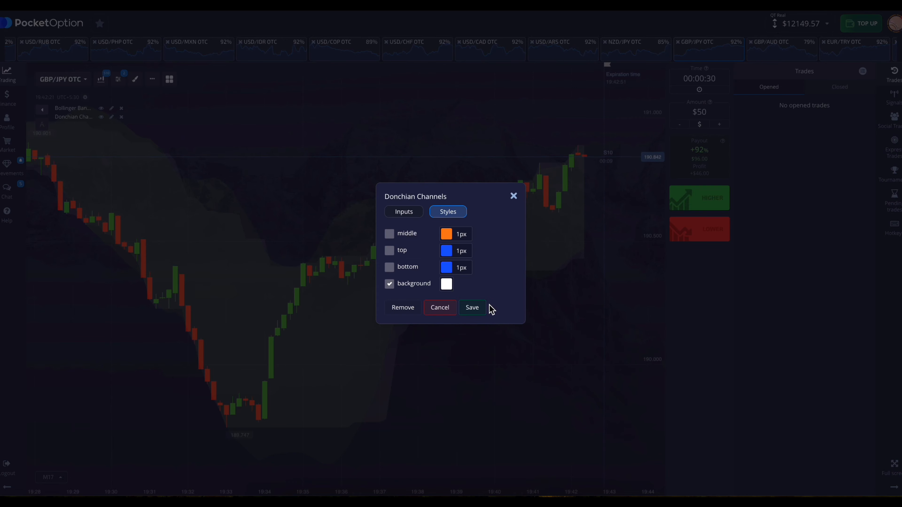
click(472, 307)
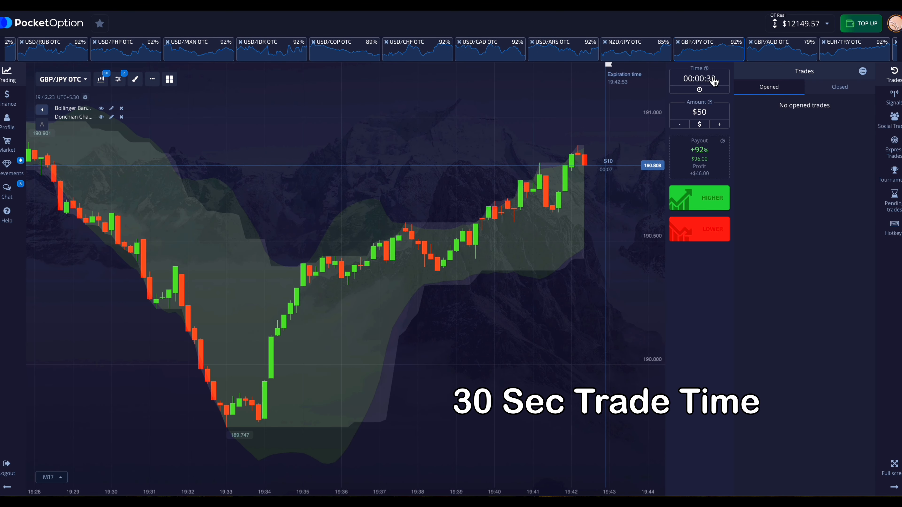
Step: Set the trade expiry time to the 30-second preset
click(699, 89)
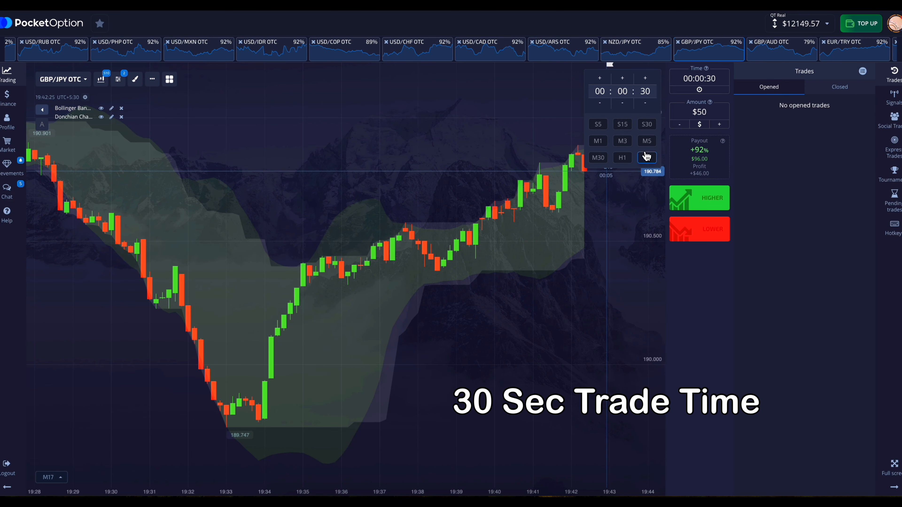
click(646, 124)
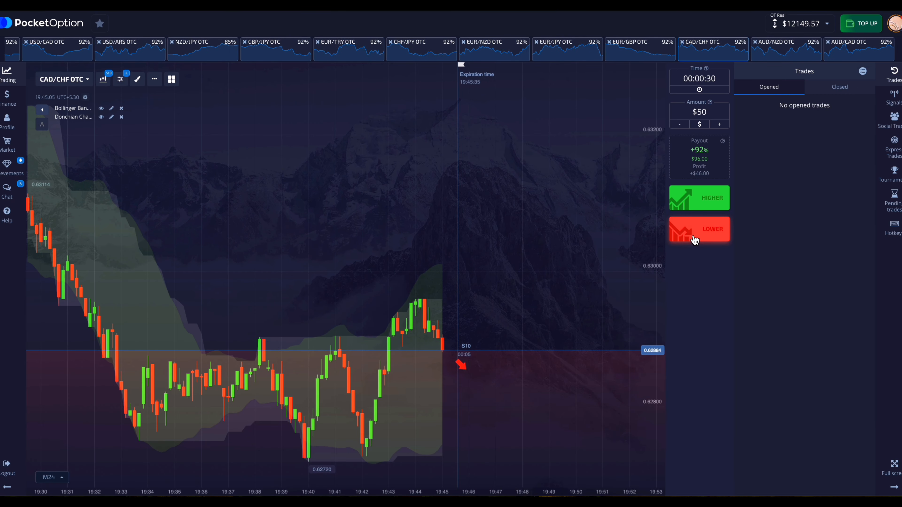
Step: Win a $50 LOWER trade on CAD/CHF OTC, then place a $50 HIGHER trade at support
click(699, 229)
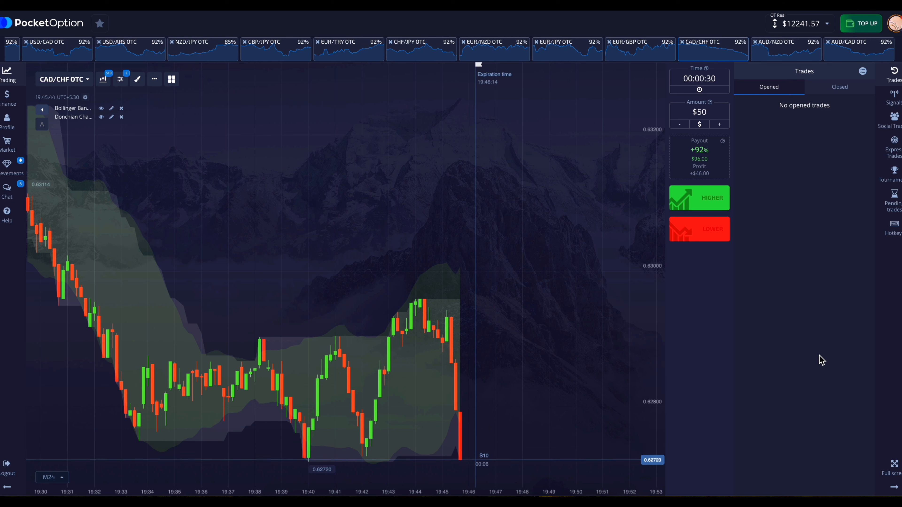
mouse_move(789, 331)
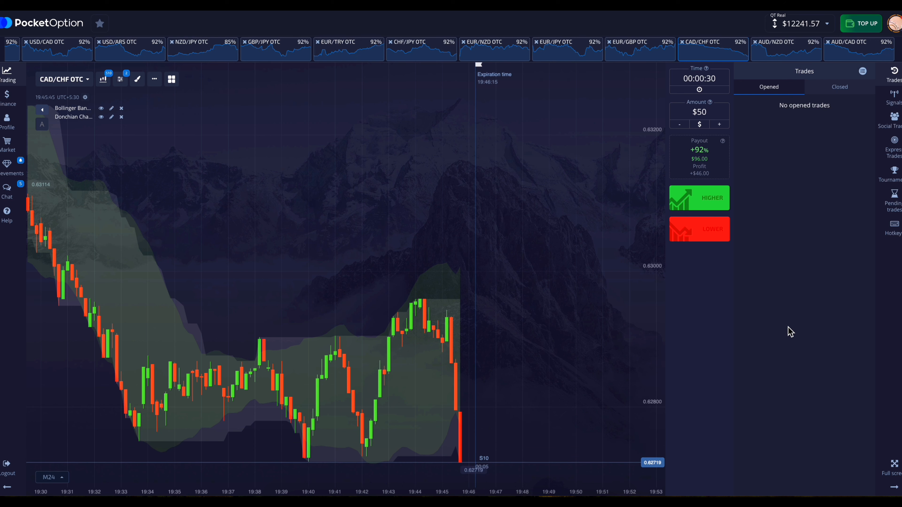
mouse_move(589, 326)
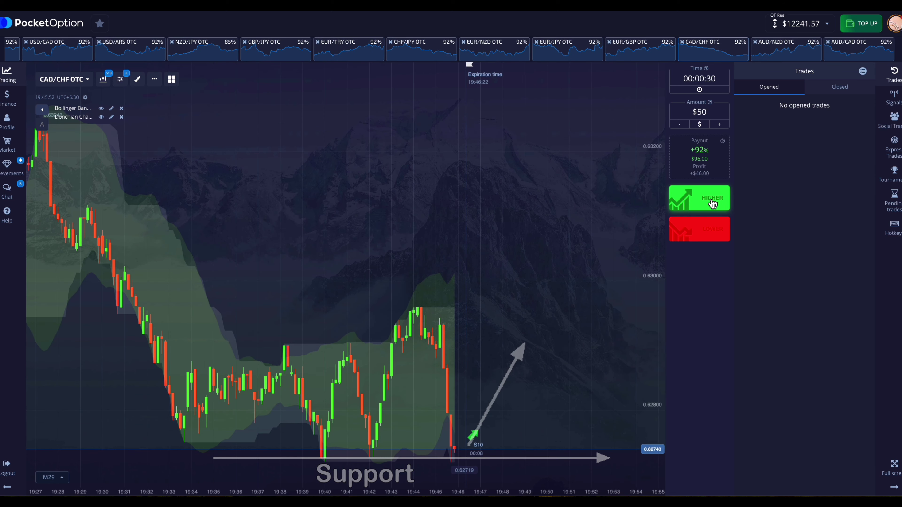
click(712, 205)
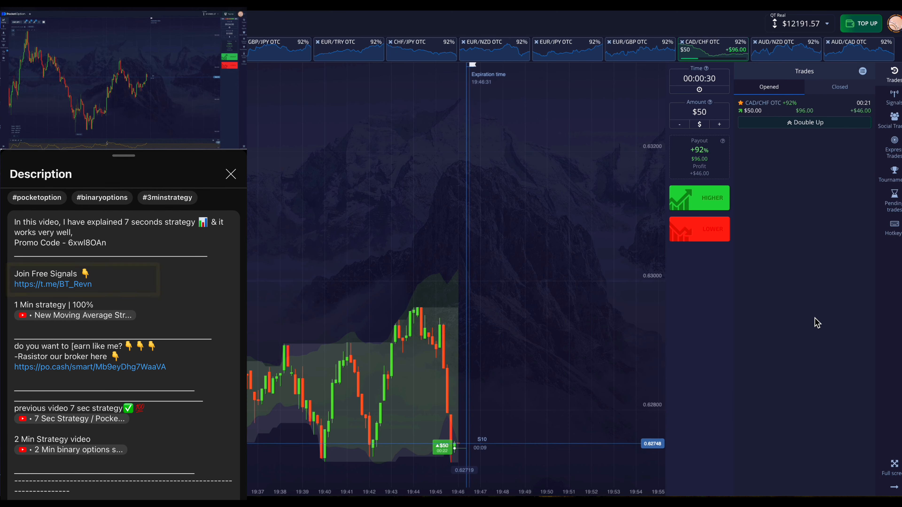
Step: Watch the open $50 CAD/CHF OTC higher trade in the Trades panel until it closes
click(231, 174)
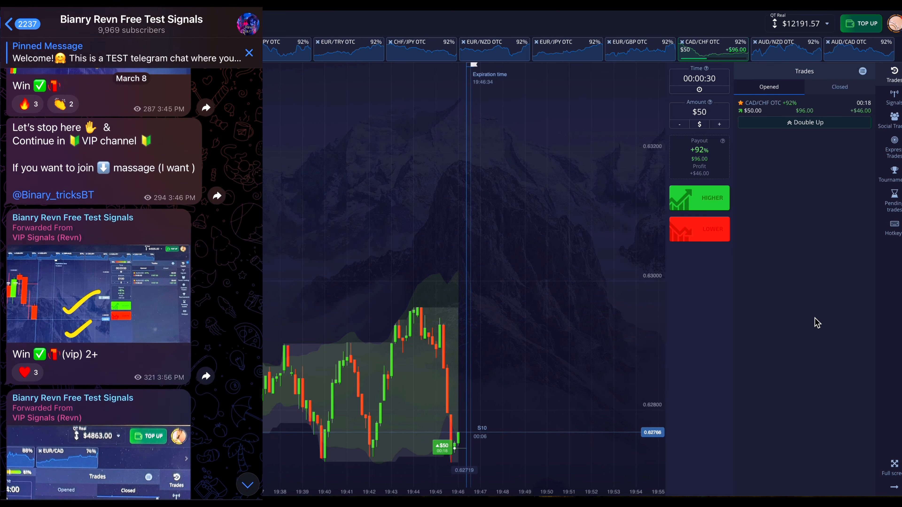
scroll(down, 3)
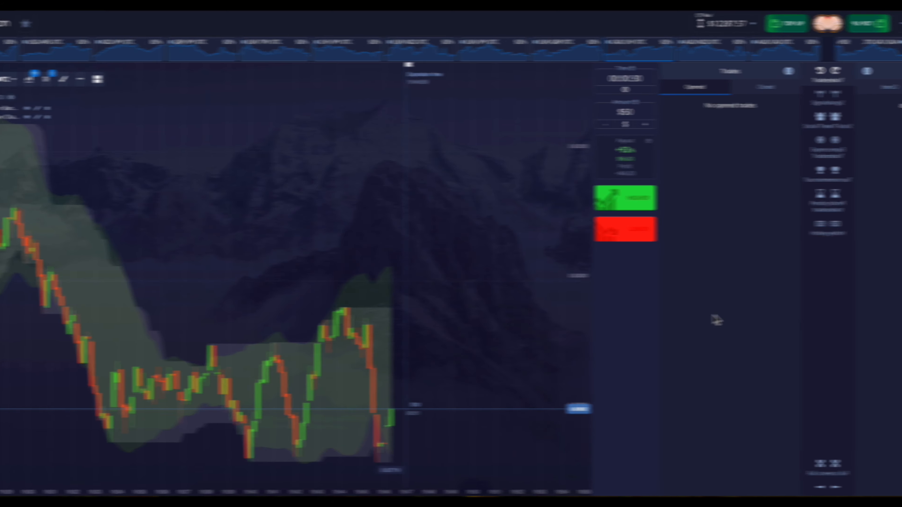
Step: Place $50, 30-second trades on USD/PHP OTC, the LOWER one winning to raise the balance to $12375.57
click(699, 198)
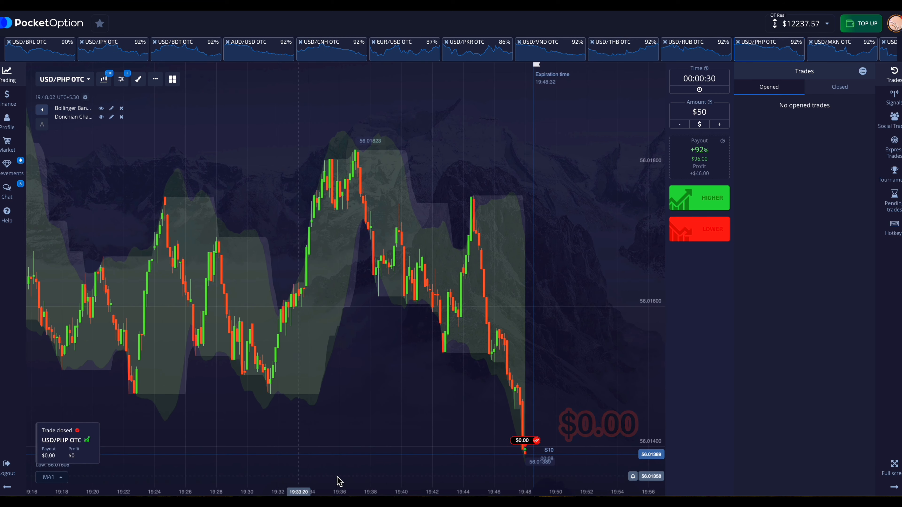
mouse_move(701, 234)
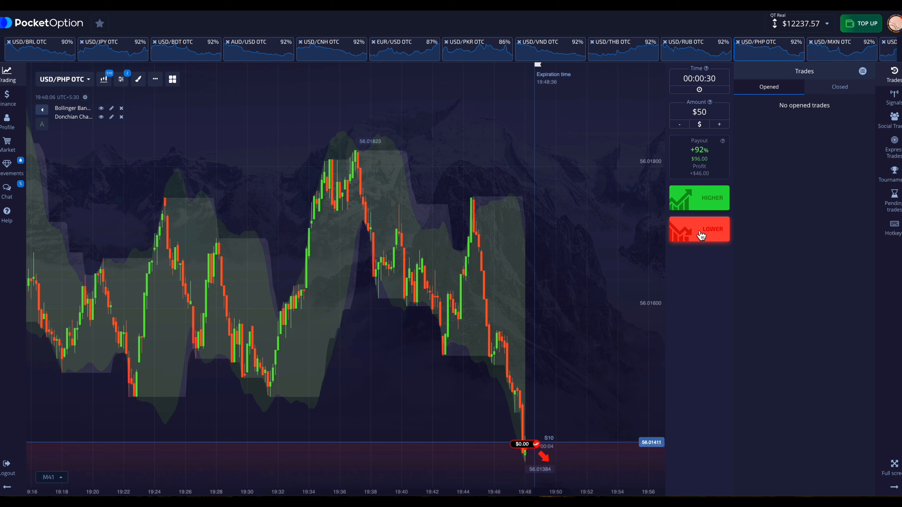
click(699, 229)
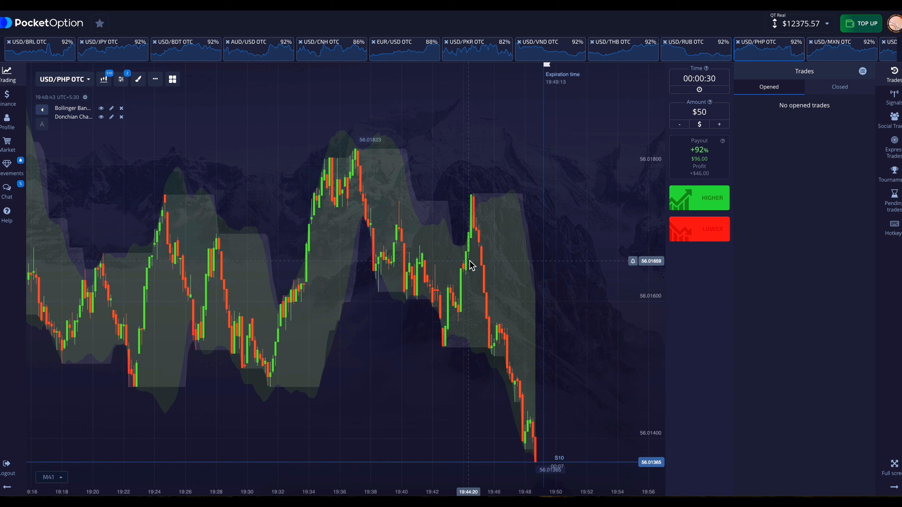
Step: Switch the chart to EUR/GBP OTC with the balance at $12467.57
click(700, 230)
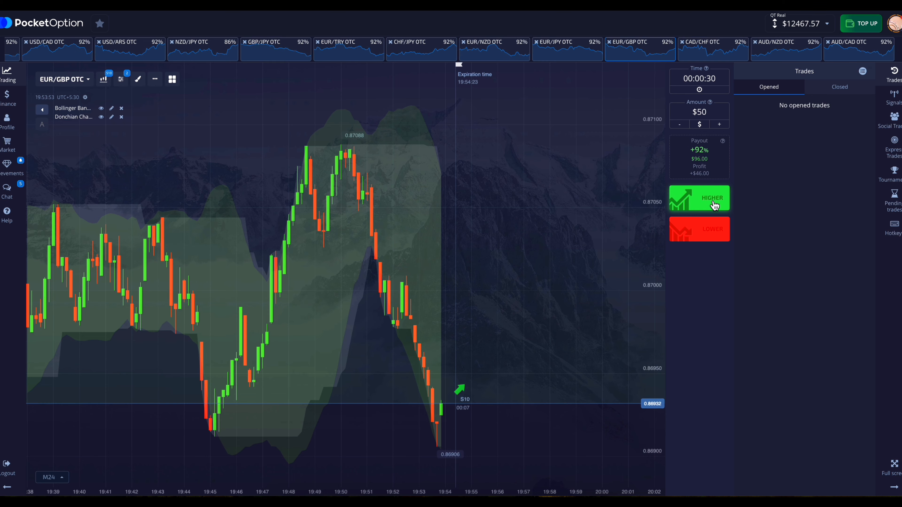
Step: Win a $50 HIGHER trade on EUR/GBP OTC, raising the balance to $12513.57, and place another
click(712, 198)
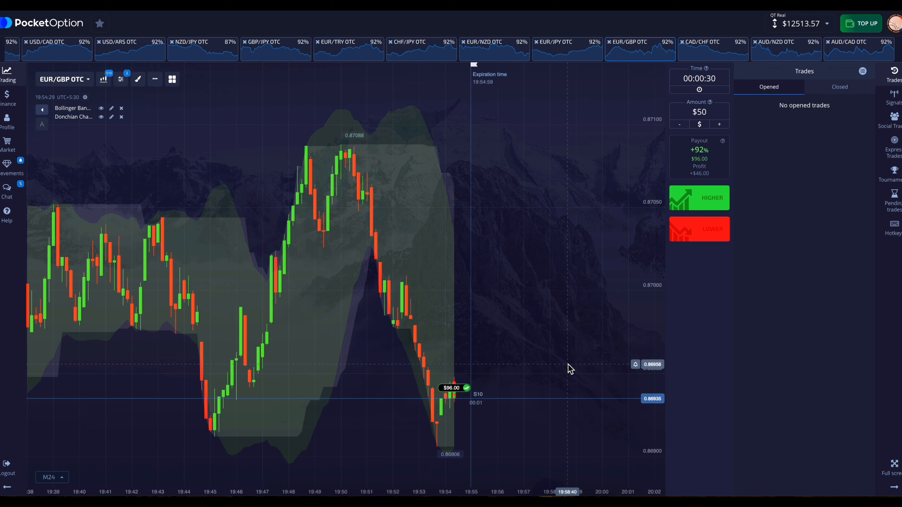
click(695, 201)
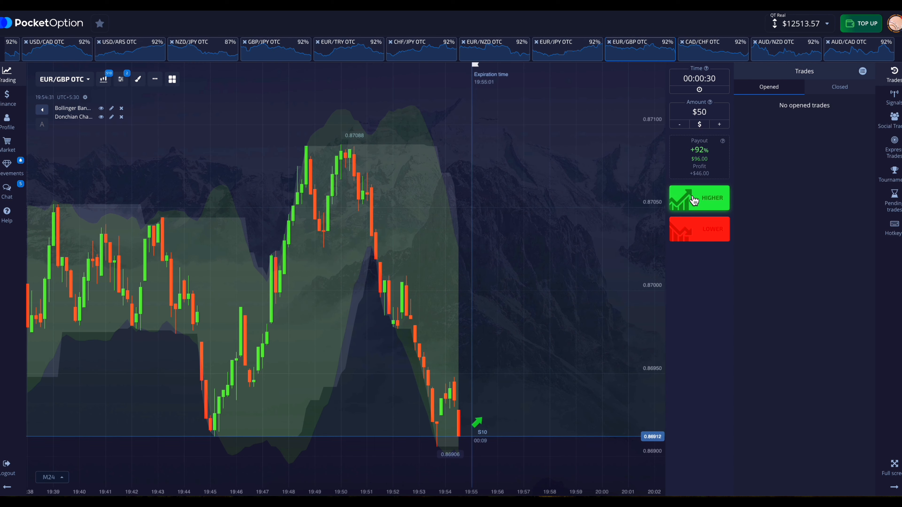
click(712, 49)
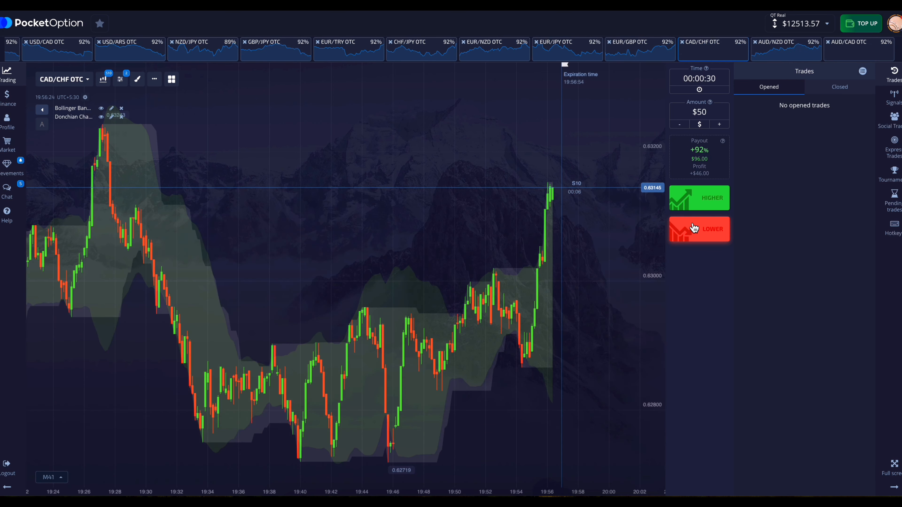
Step: Place a $50 LOWER trade on CAD/CHF OTC, then switch the chart to EUR/NZD OTC
click(699, 229)
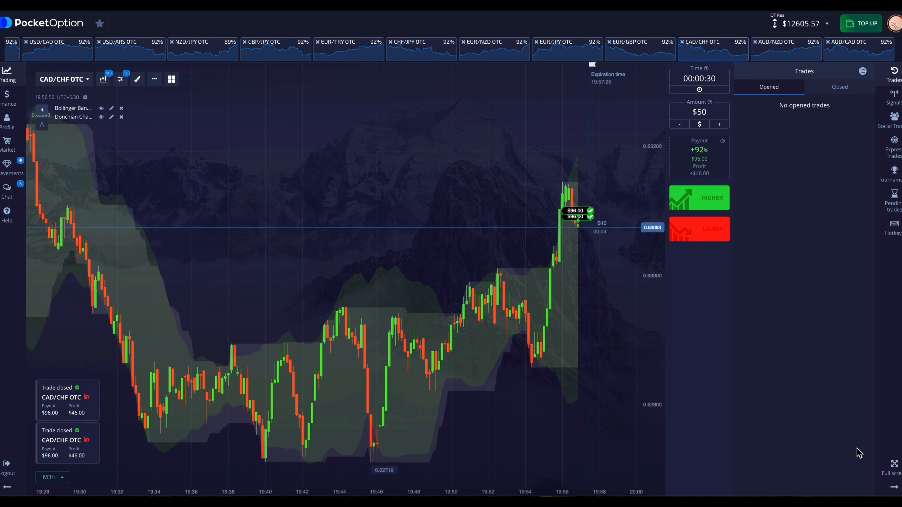
mouse_move(487, 330)
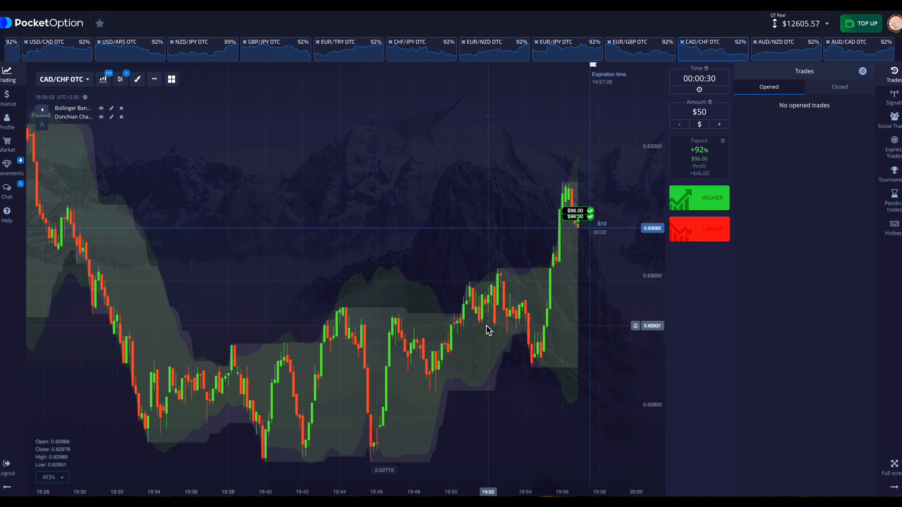
mouse_move(487, 294)
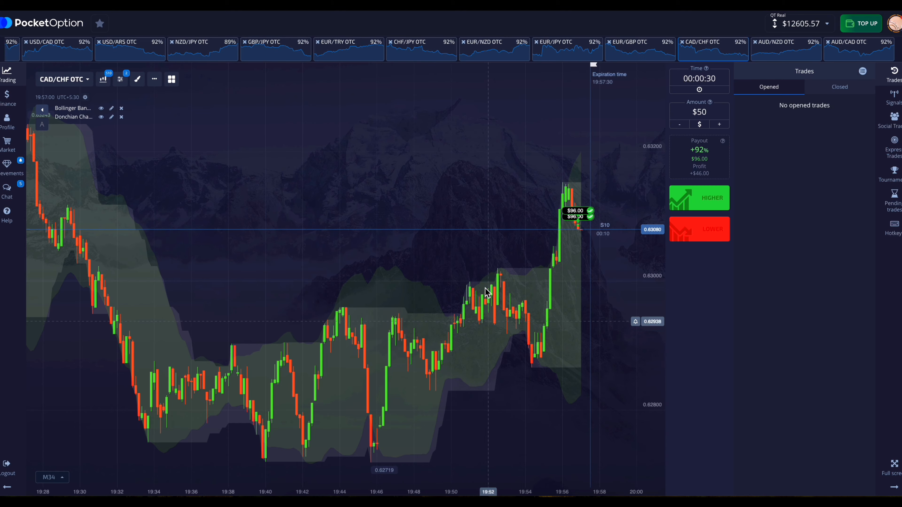
click(493, 46)
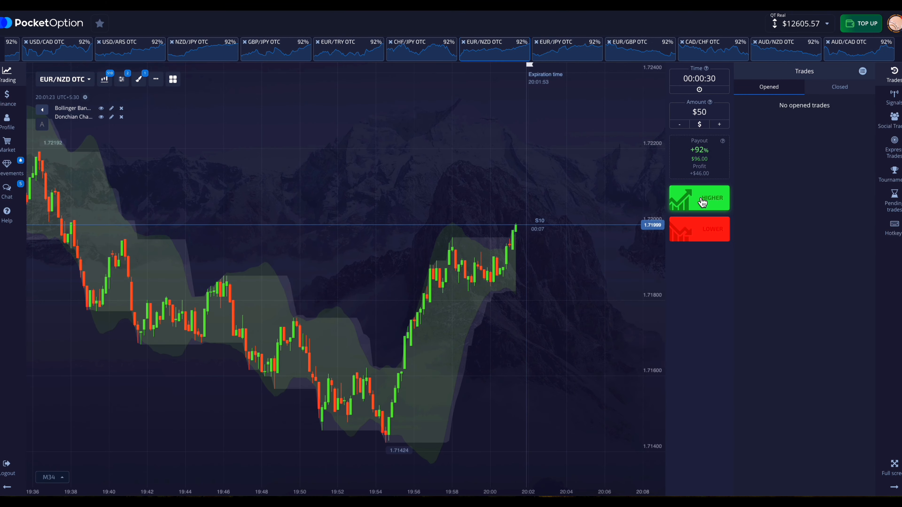
Step: Place a $50 HIGHER trade on EUR/NZD OTC with 30-second expiry
click(699, 198)
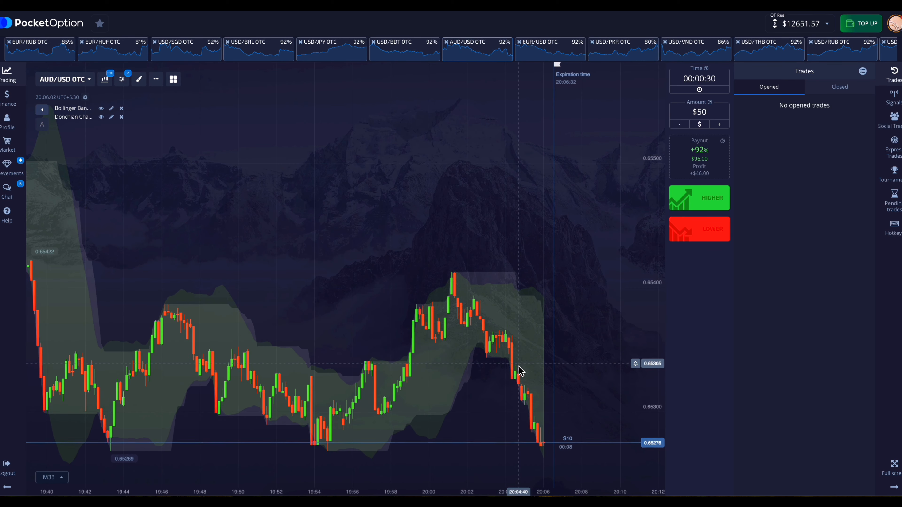
Step: Place two $50 HIGHER trades on AUD/USD OTC with 30-second expiry
click(712, 201)
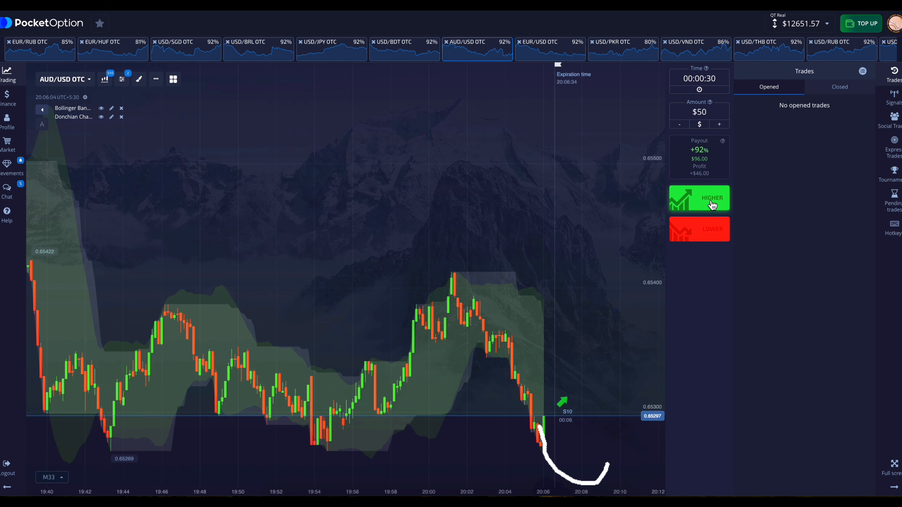
click(712, 201)
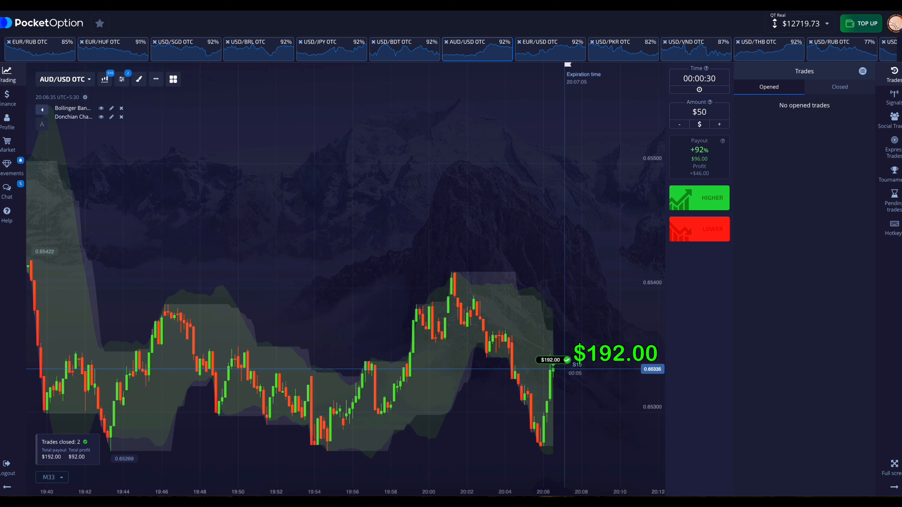
mouse_move(318, 266)
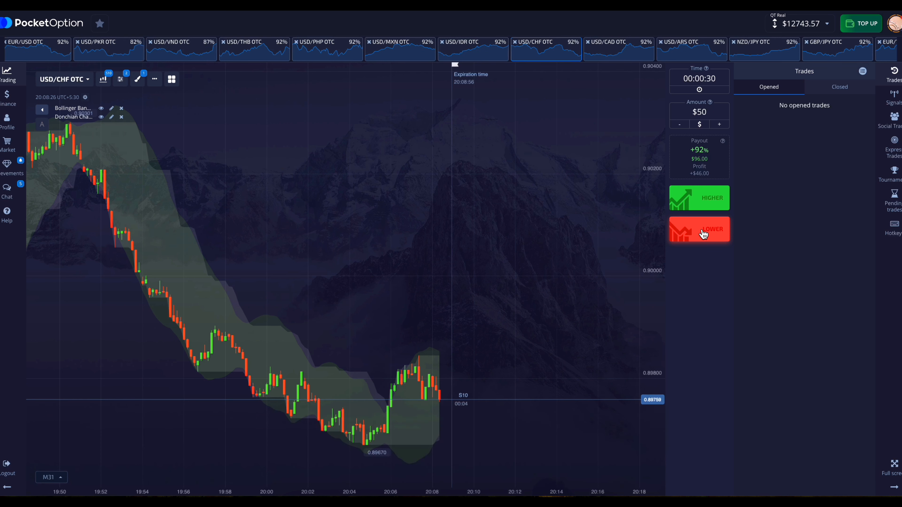
Step: Place a $50 LOWER trade on USD/CHF OTC
click(704, 233)
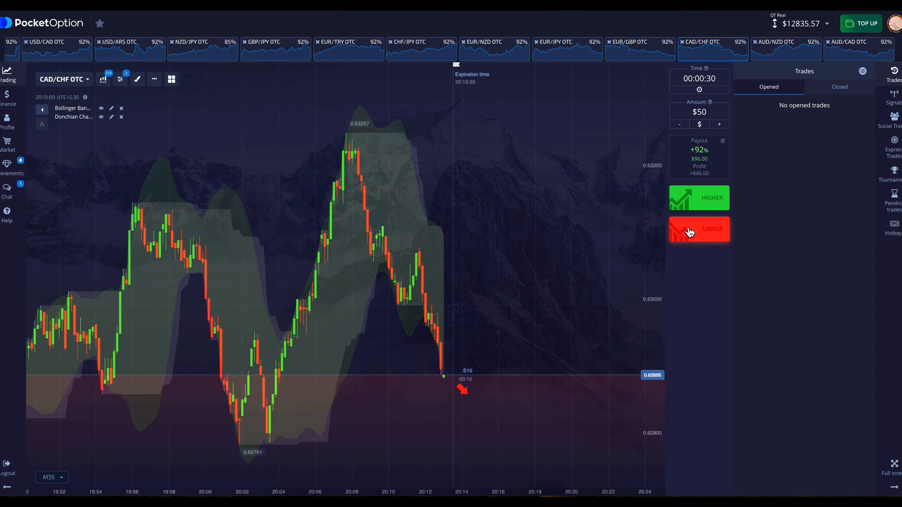
Step: Place a $50 LOWER trade on CAD/CHF OTC, and another after the $96 win
click(692, 230)
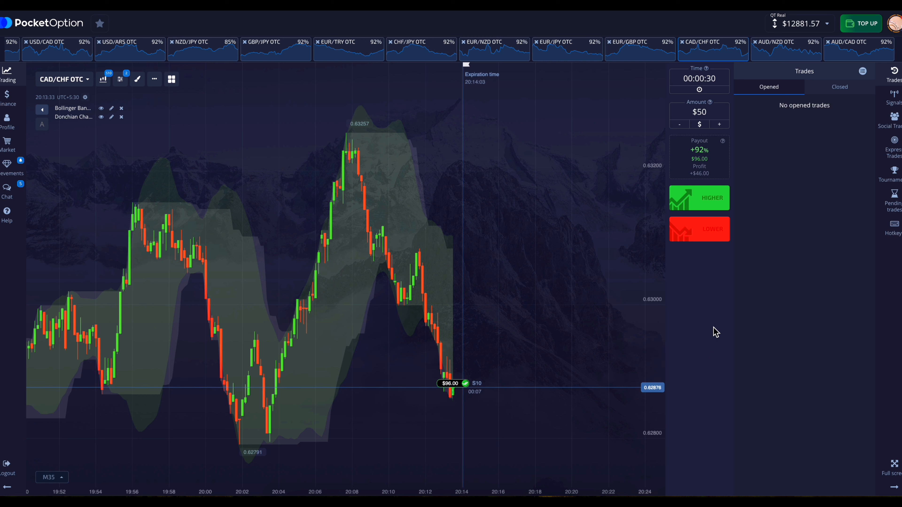
click(703, 230)
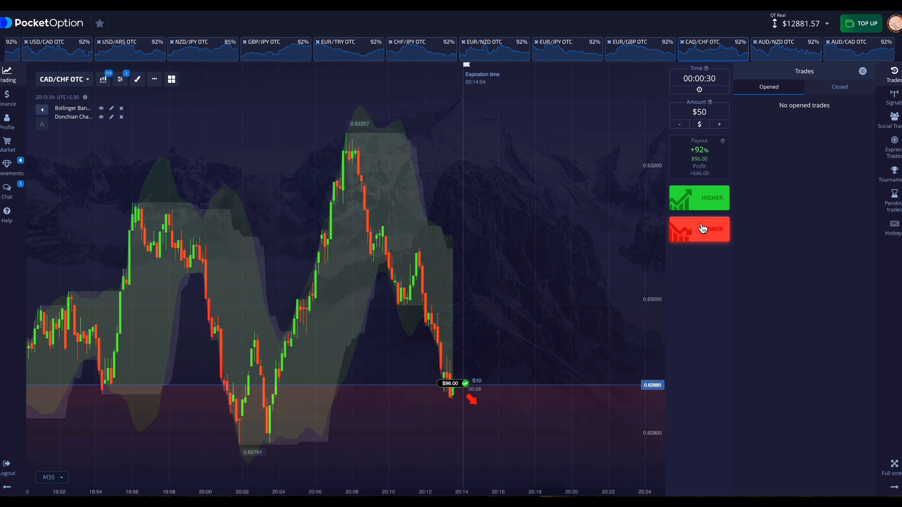